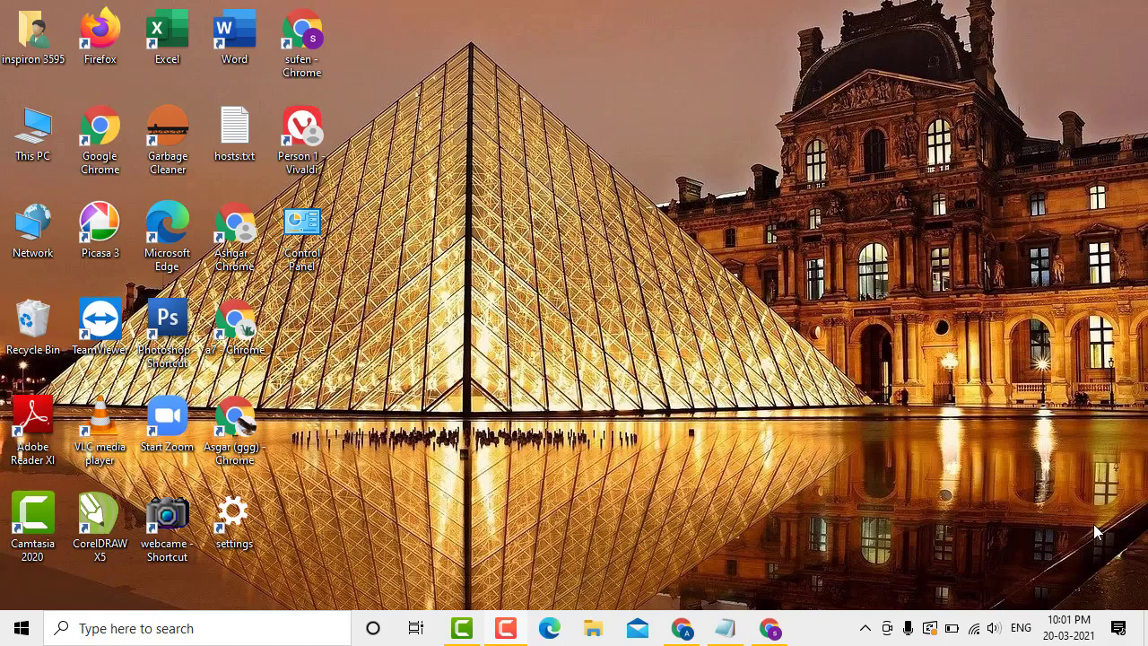
mouse_move(1117, 524)
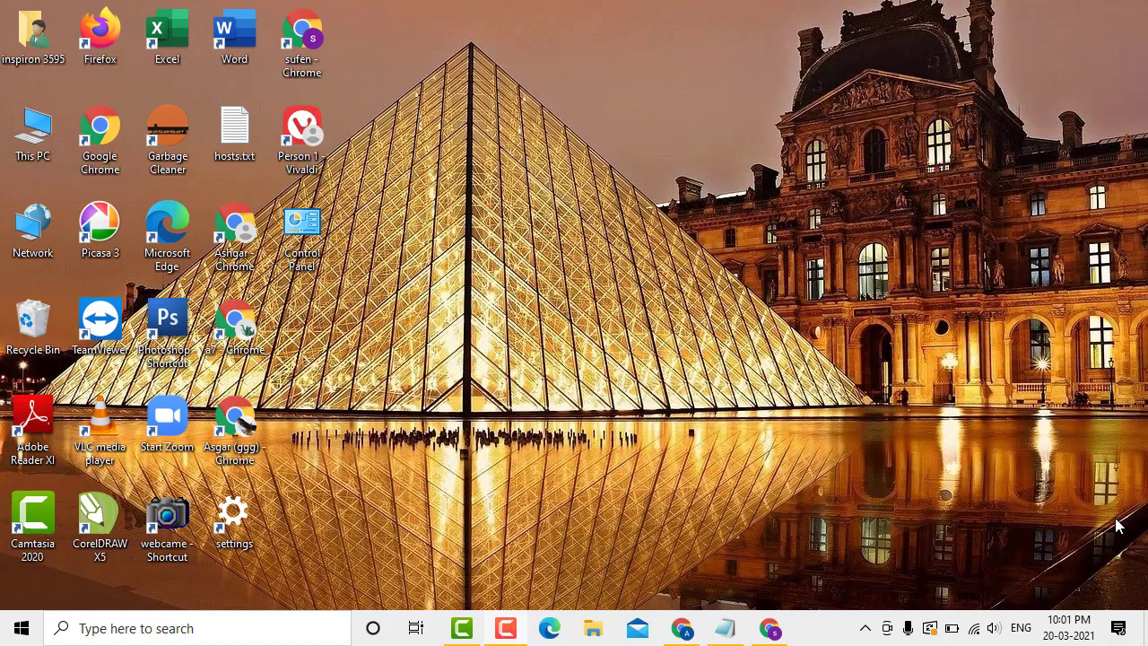
mouse_move(1000, 498)
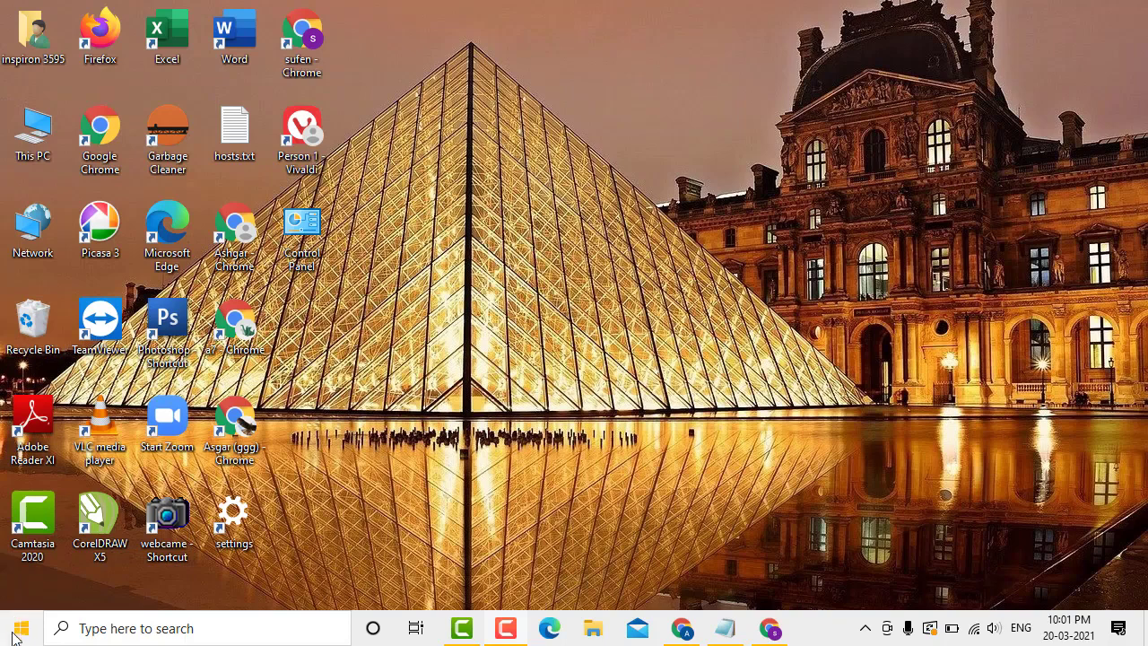
Open Settings from the Start menu and go to Ease of Access
left_click(13, 627)
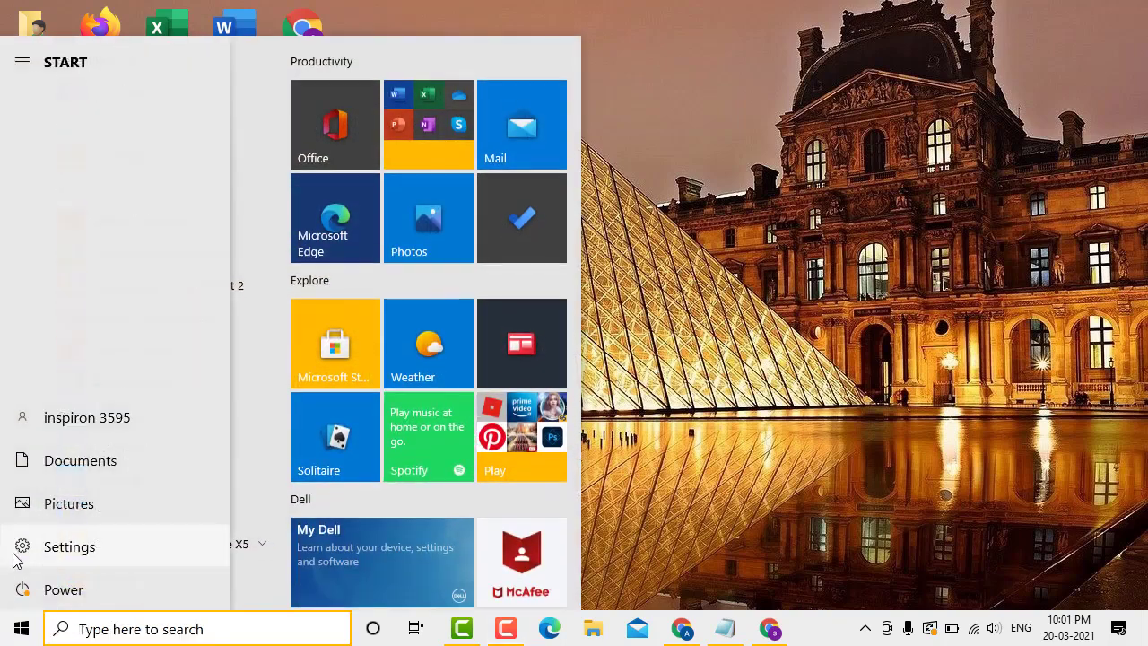
left_click(69, 547)
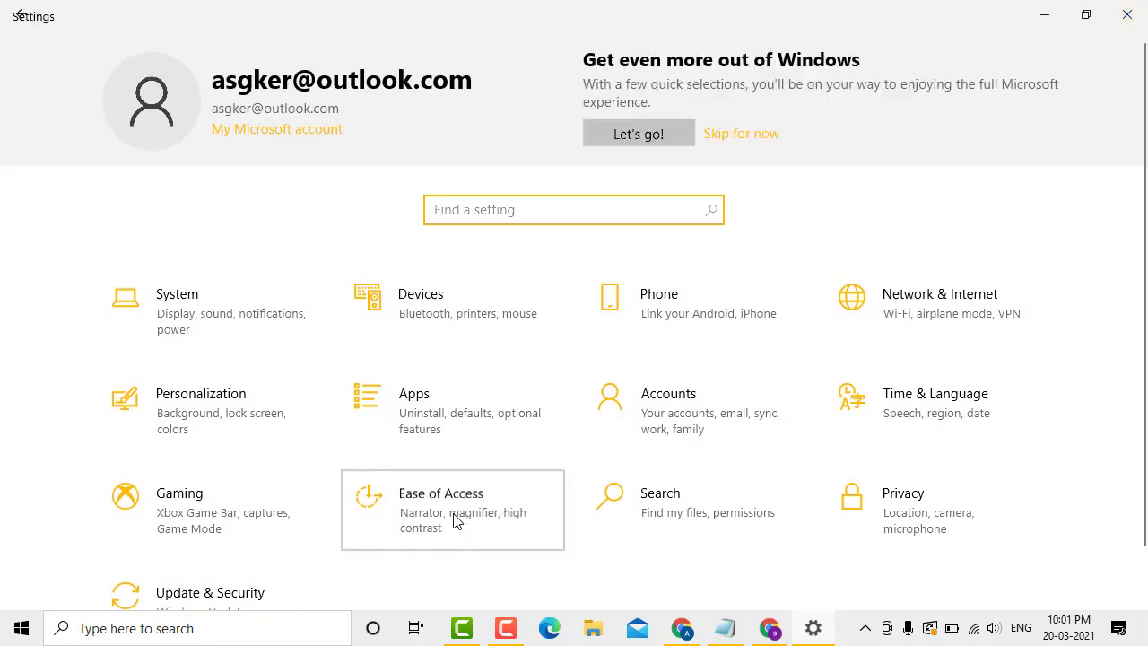
left_click(452, 510)
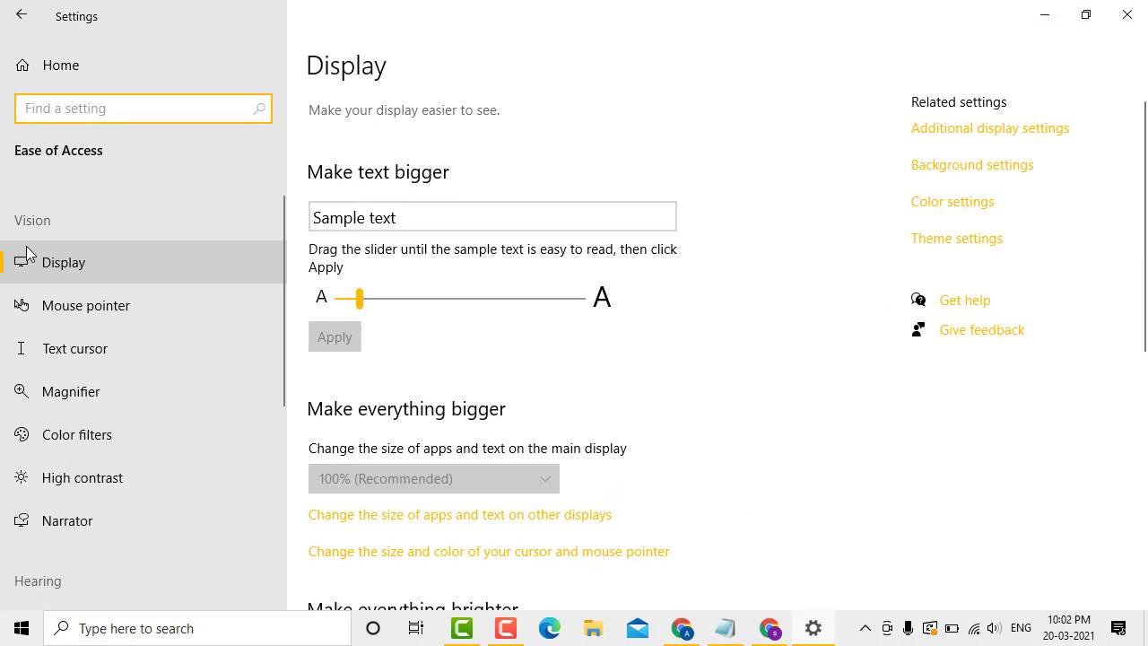
Scroll the Ease of Access sidebar down to the Keyboard page under Interaction
scroll("down", 3)
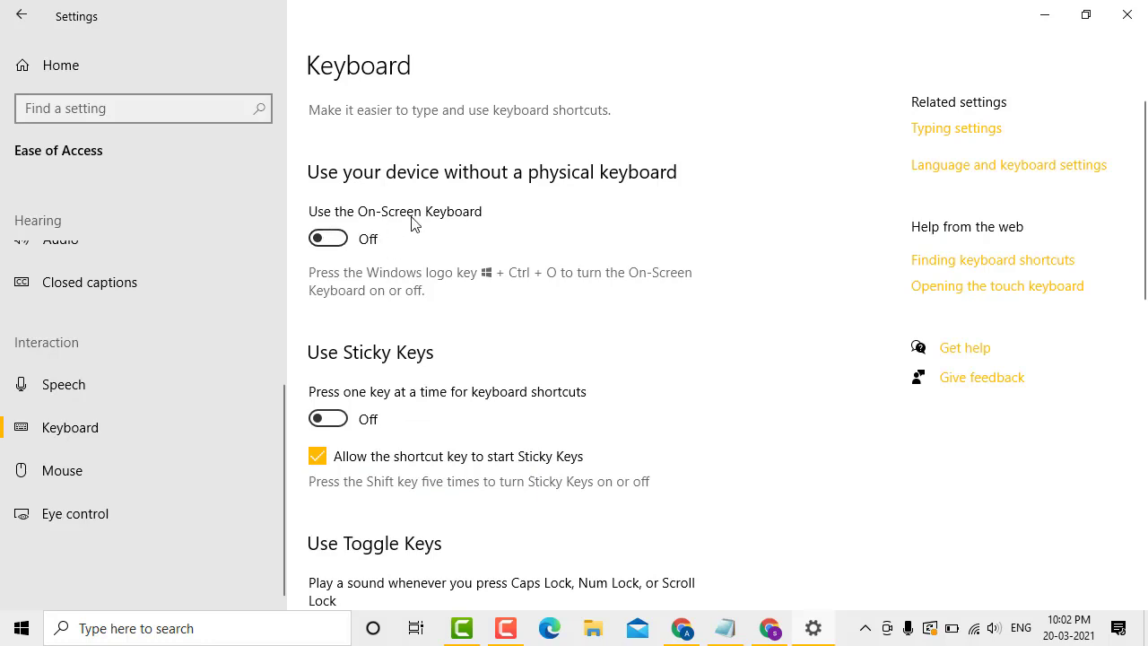
mouse_move(335, 238)
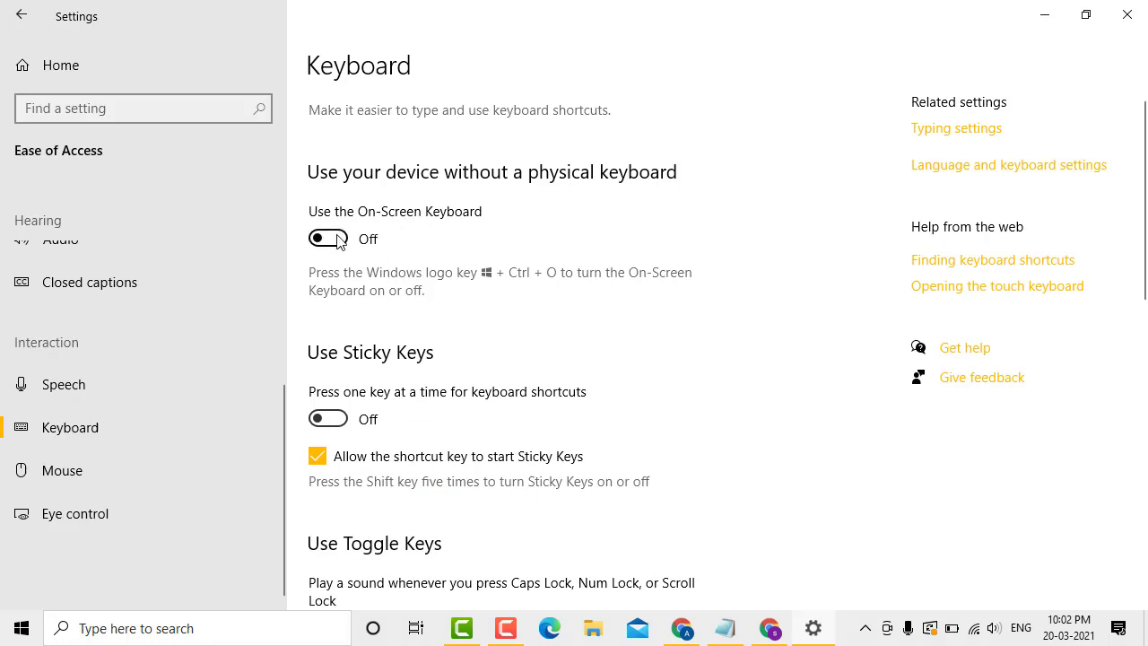
Switch 'Use the On-Screen Keyboard' on so the keyboard window appears
left_click(329, 238)
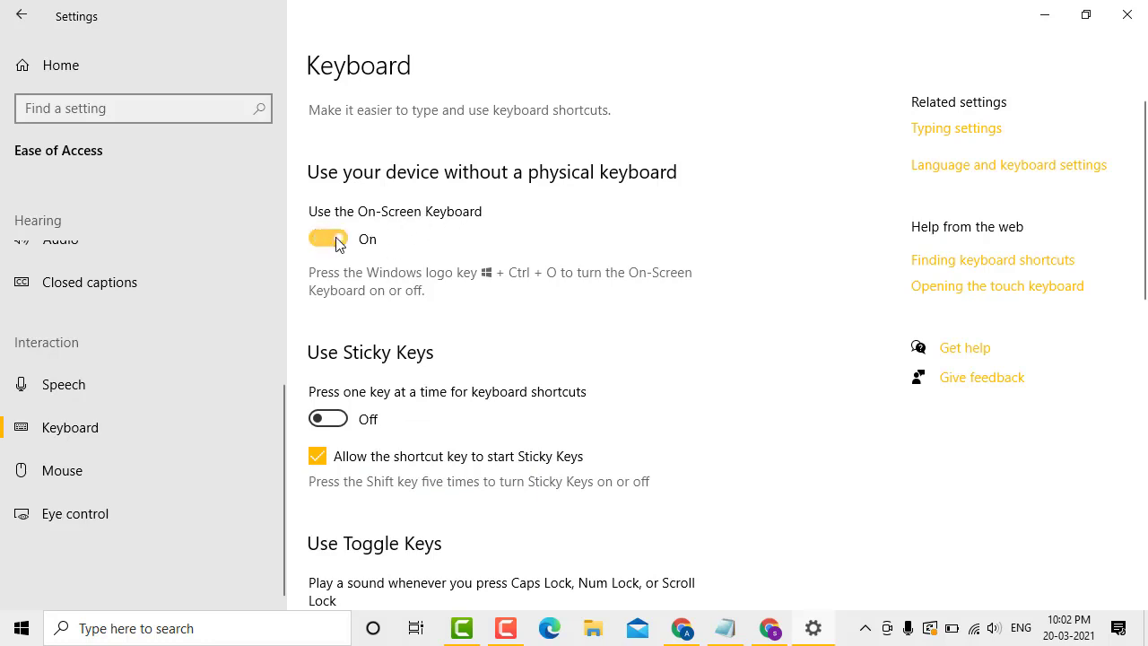
left_click(328, 238)
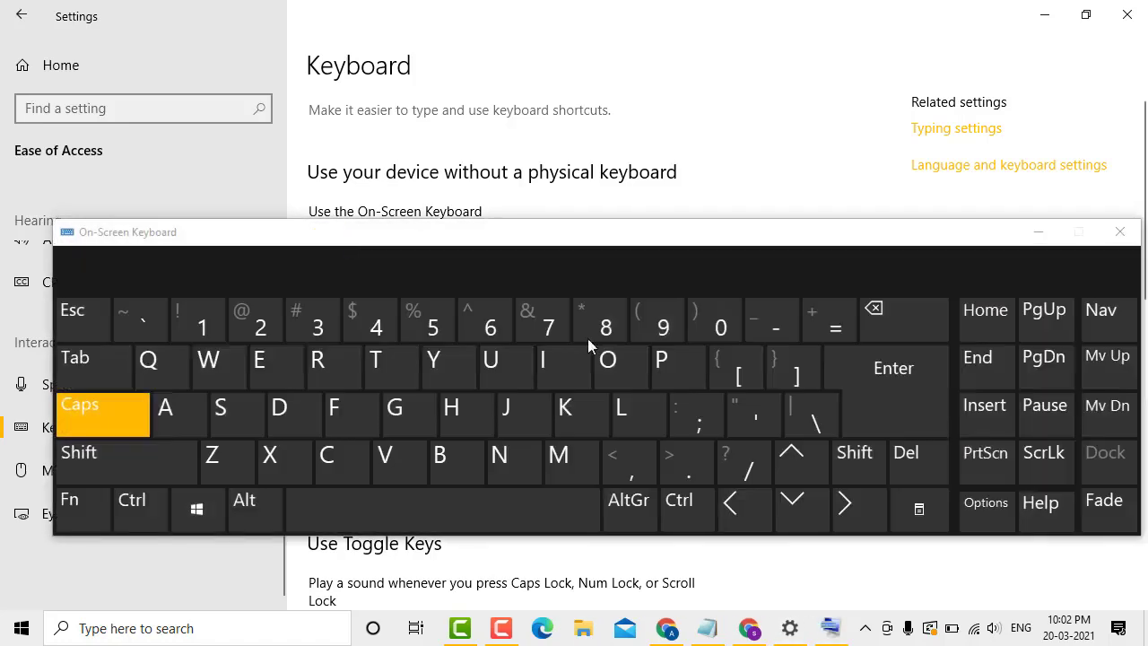
mouse_move(818, 352)
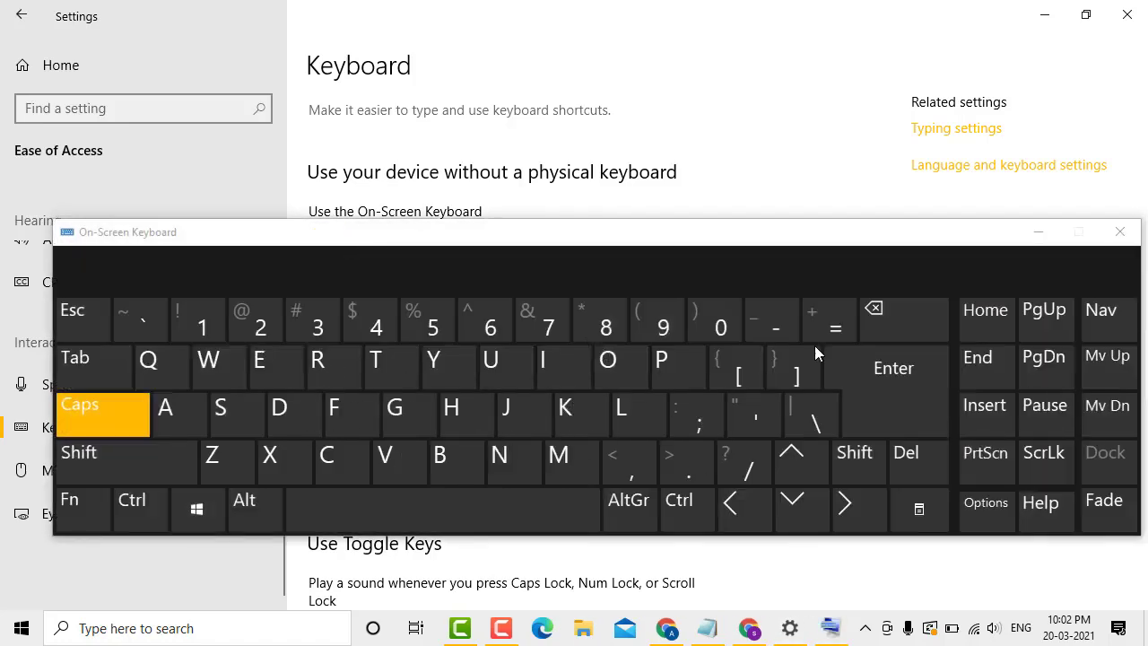
scroll("down", 3)
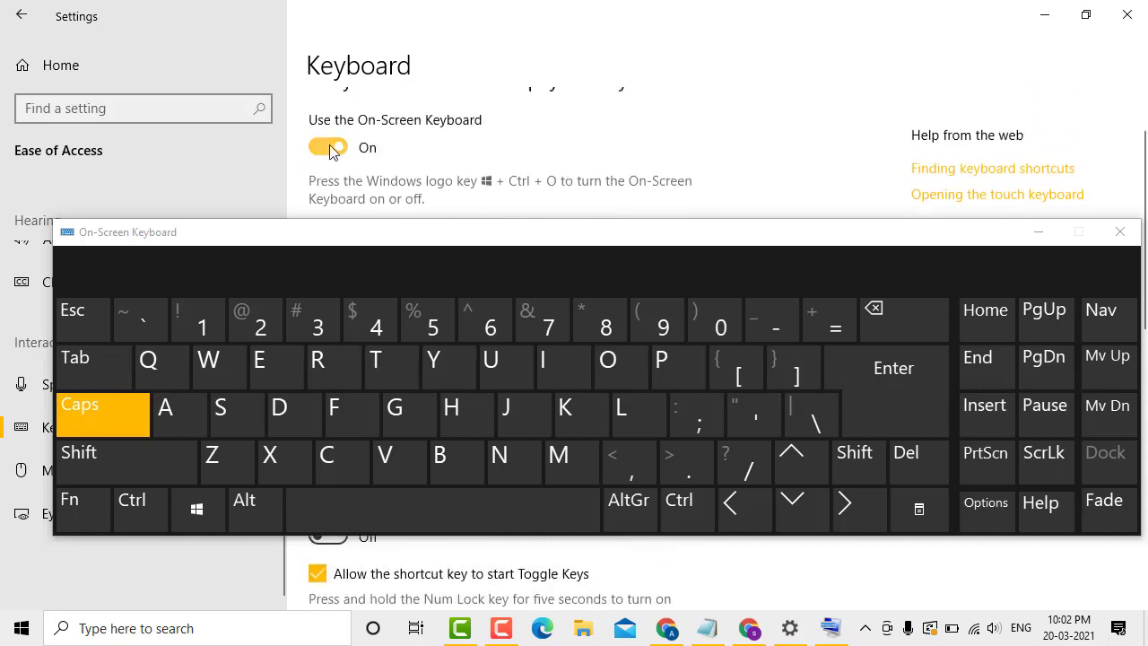
Switch 'Use the On-Screen Keyboard' back off, closing the keyboard window
left_click(328, 147)
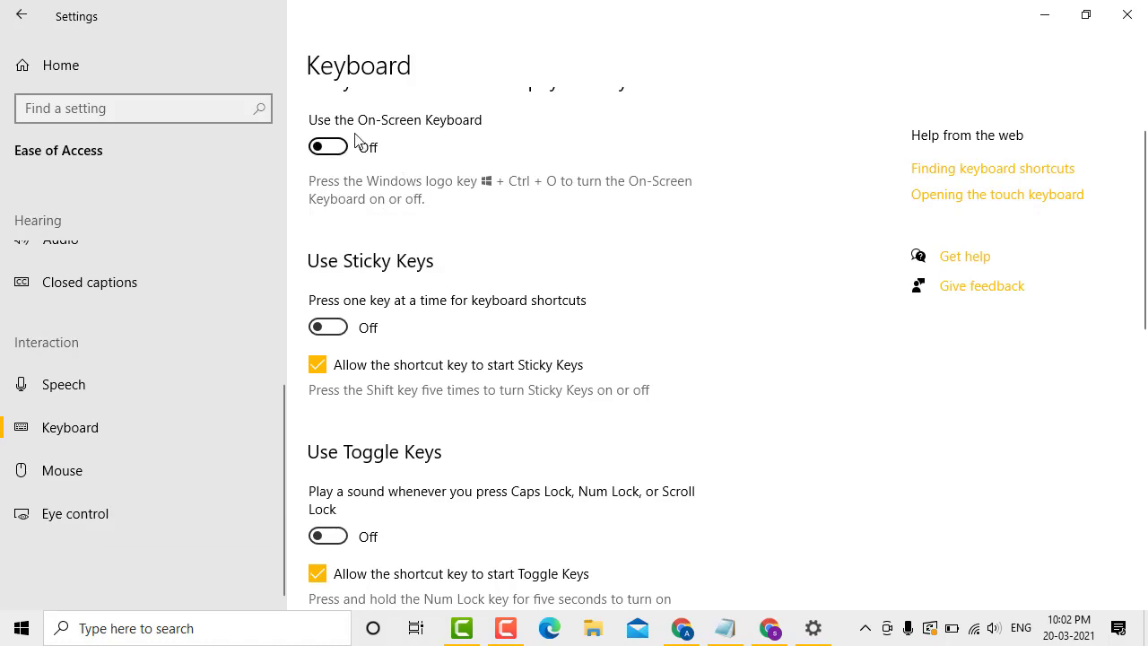
mouse_move(334, 150)
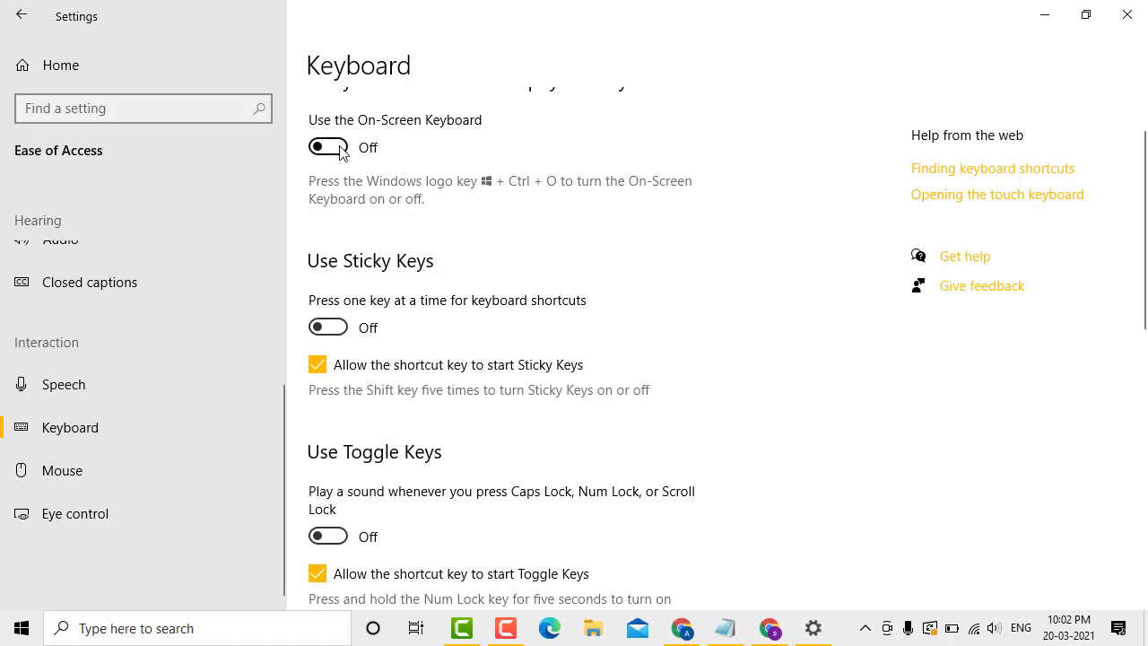
left_click(328, 147)
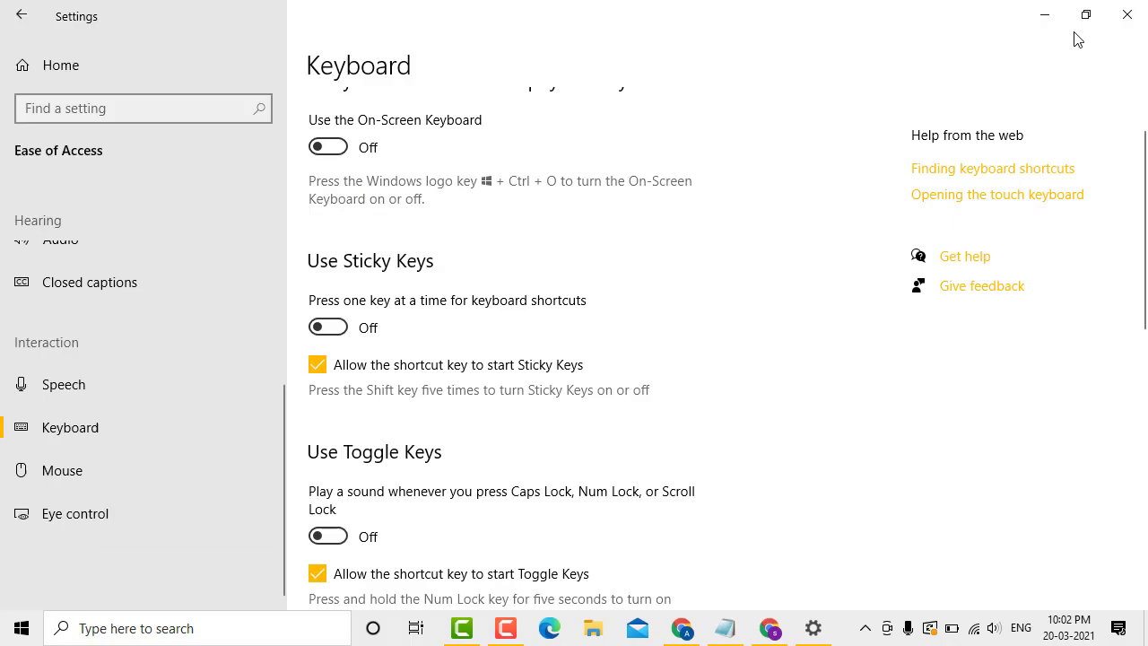
Close the Settings window to return to the desktop
left_click(1122, 14)
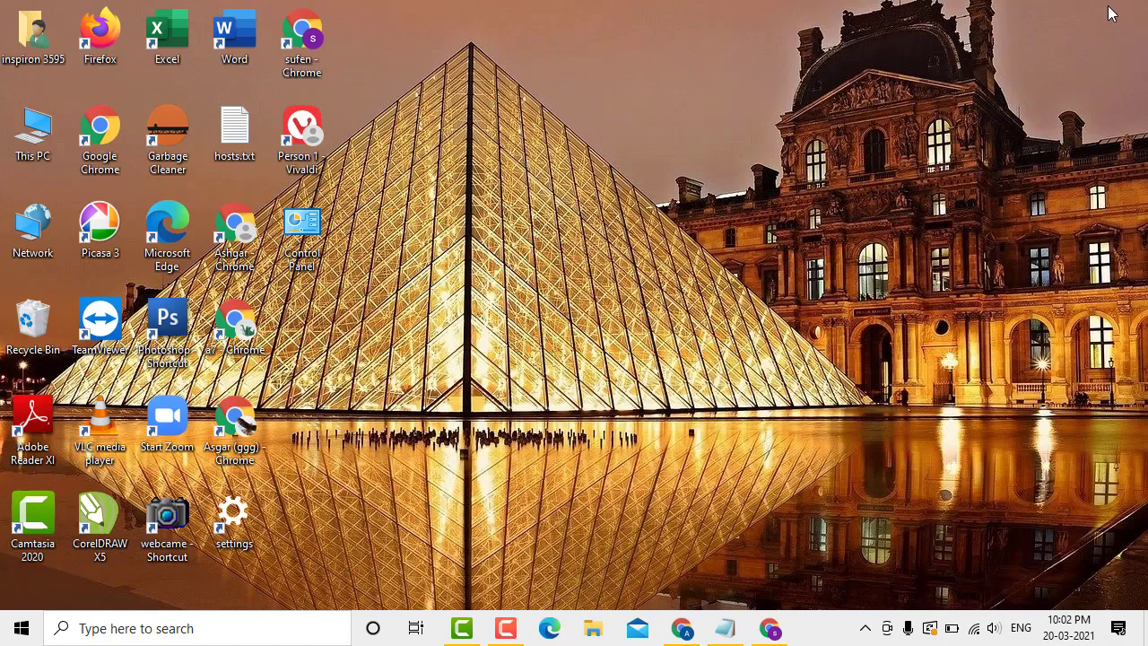
mouse_move(1034, 30)
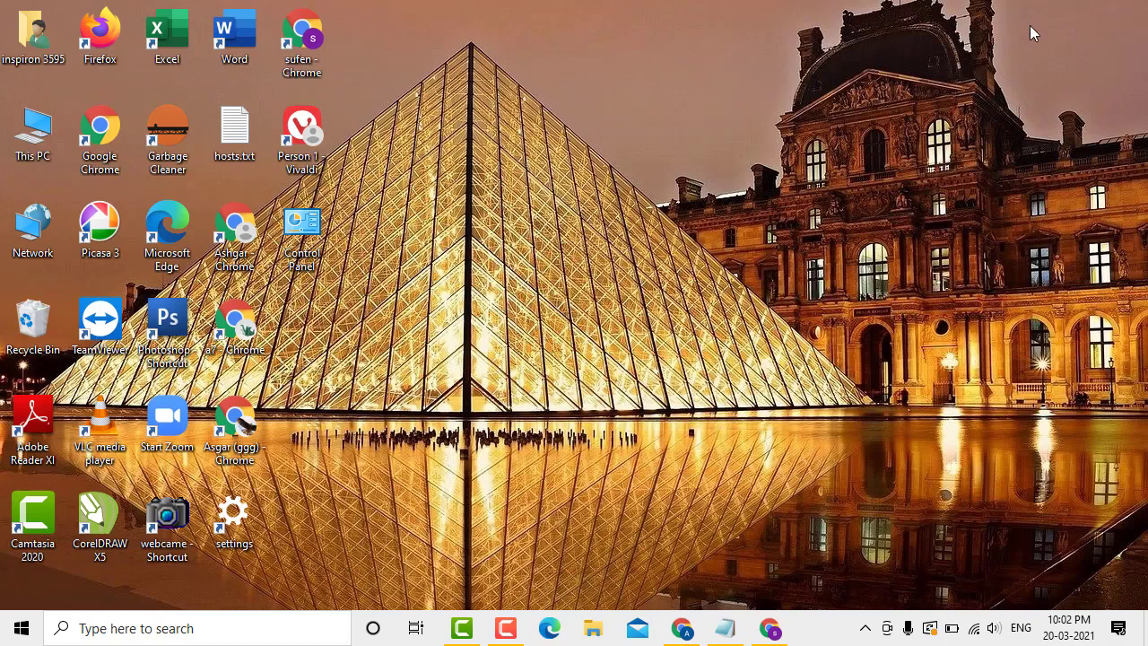
mouse_move(965, 239)
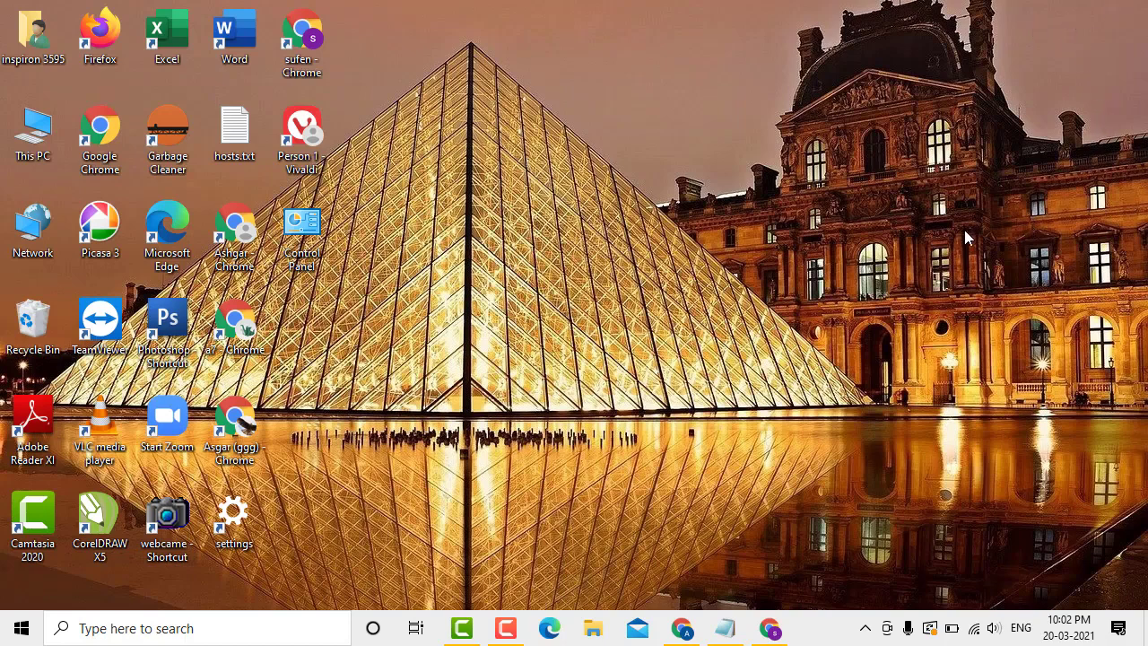
mouse_move(926, 310)
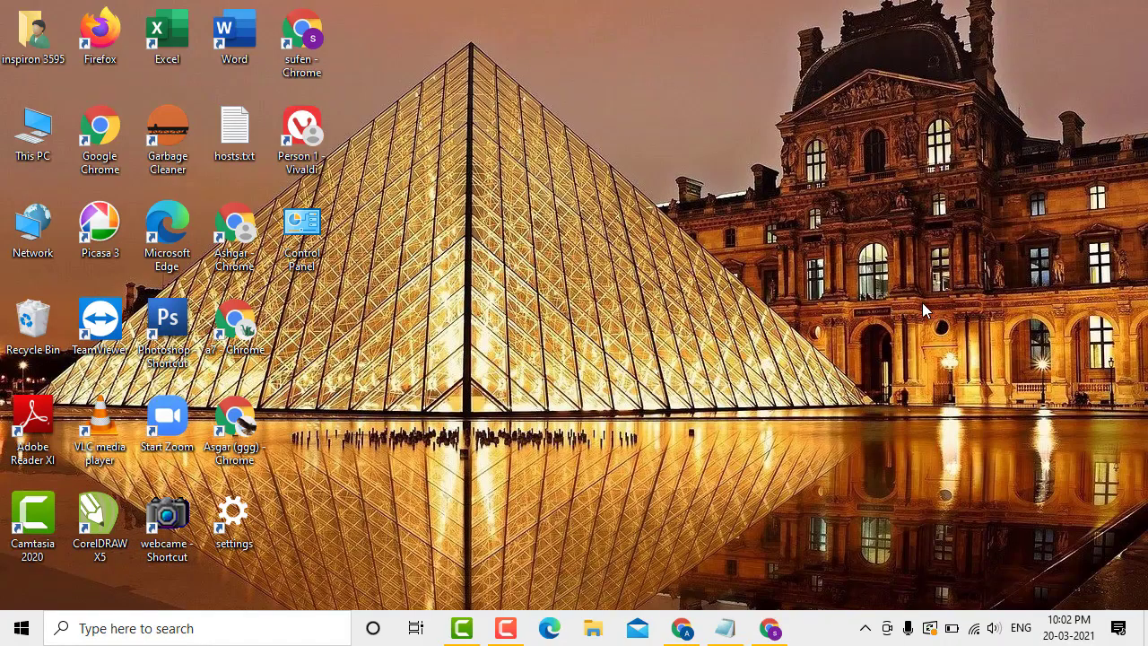